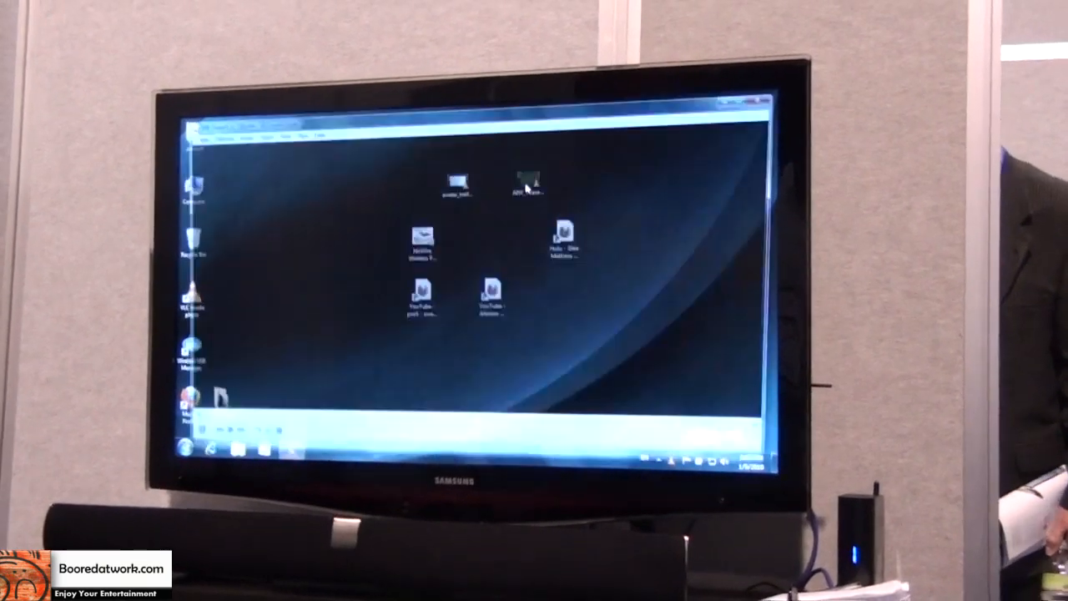
# Play the AIW_Teaser1_cc_720.mov trailer from the desktop fullscreen on the TV
pyautogui.doubleClick(526, 182)
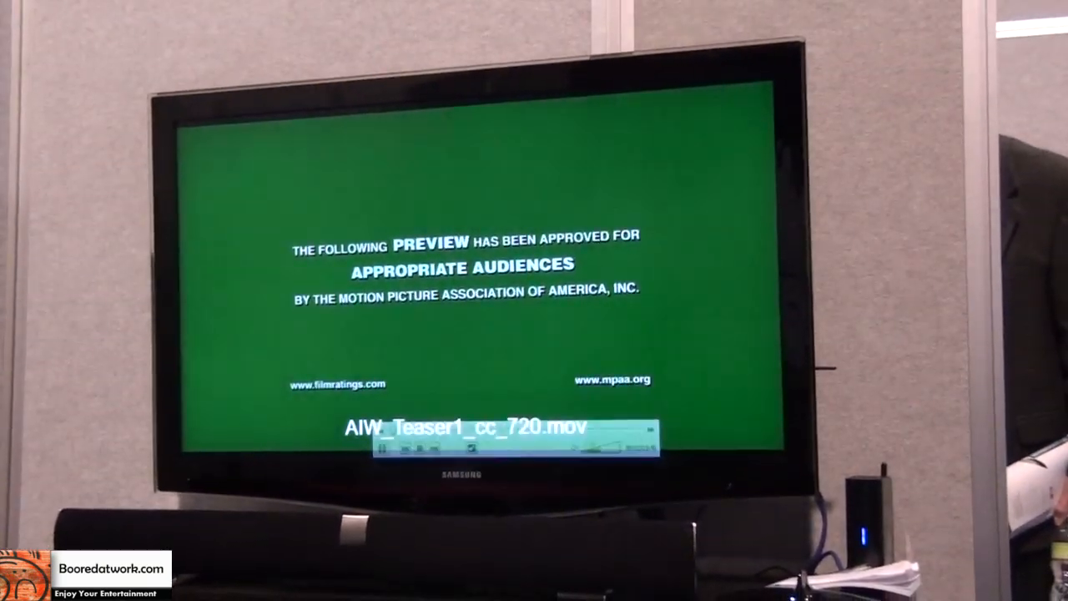